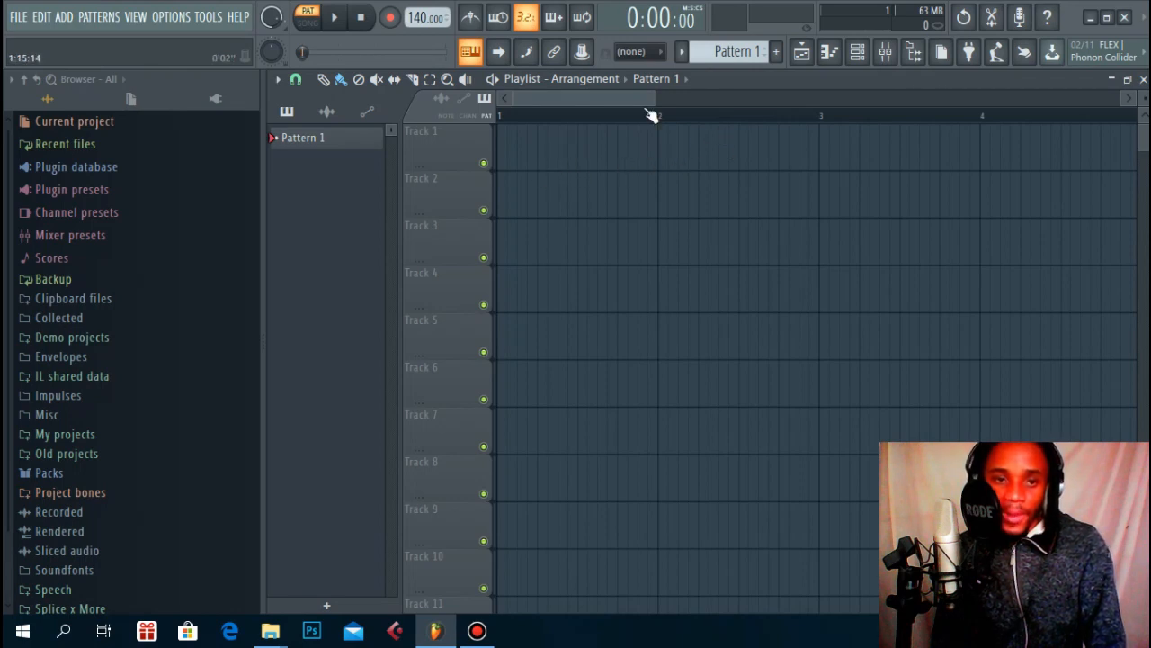
{"action": "mouse_move", "coordinate": [610, 124]}
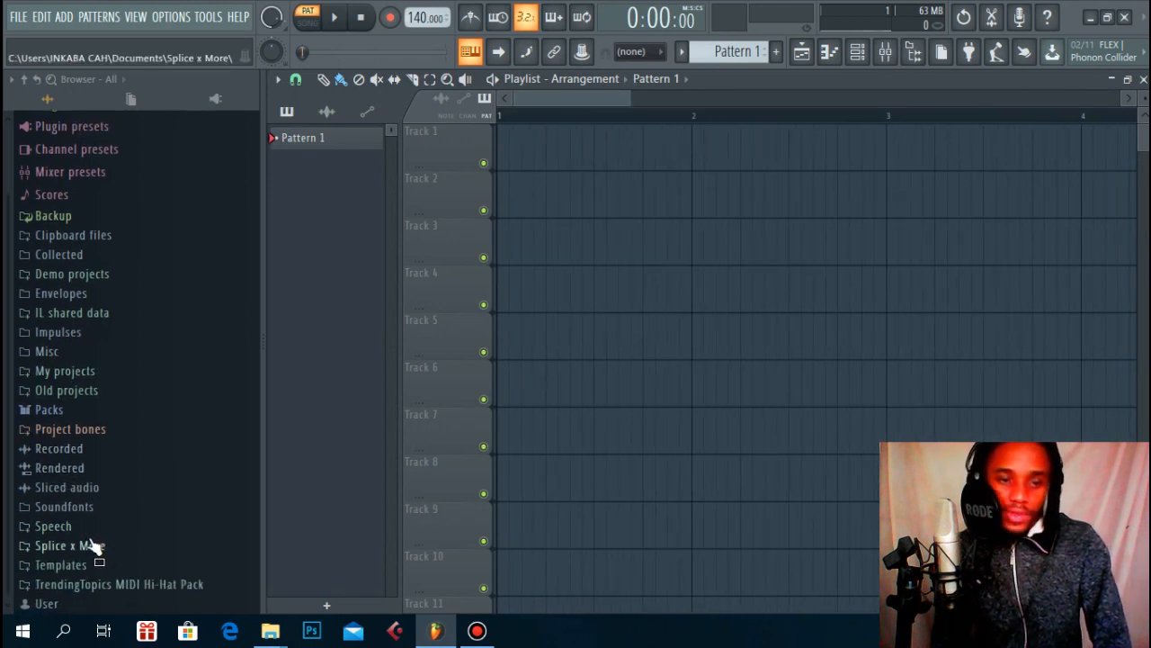
- Browse Splice x More > Splice to the Julez Jadon Saucey Guitars Vol.3 pack
{"action": "left_click", "coordinate": [69, 545]}
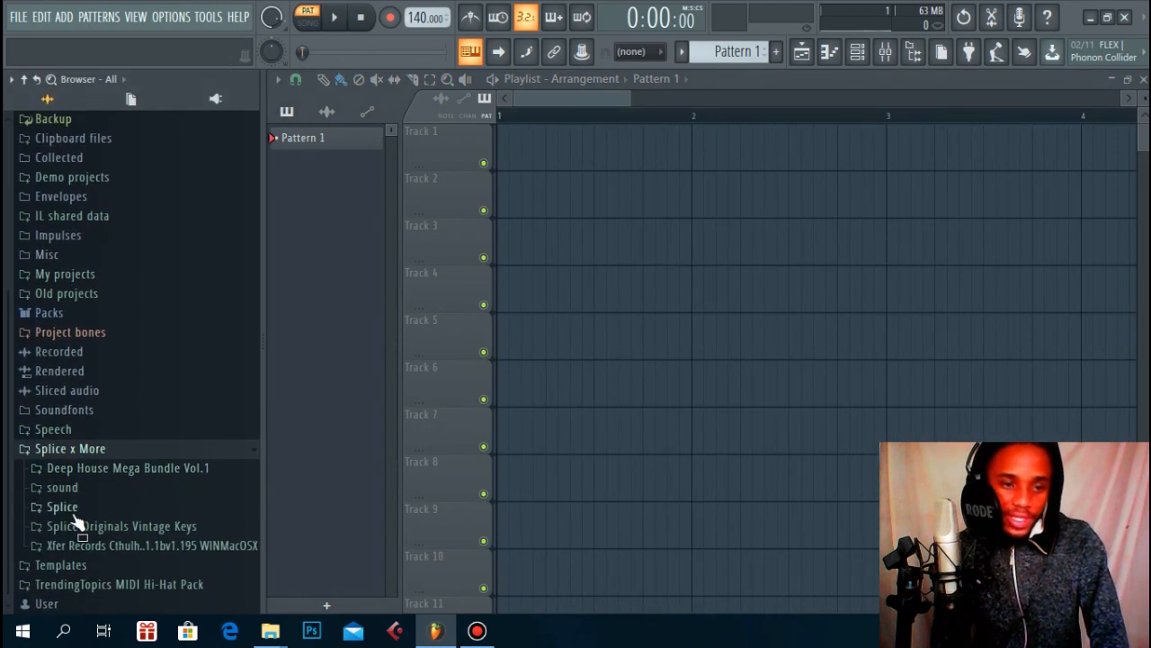
{"action": "left_click", "coordinate": [62, 507]}
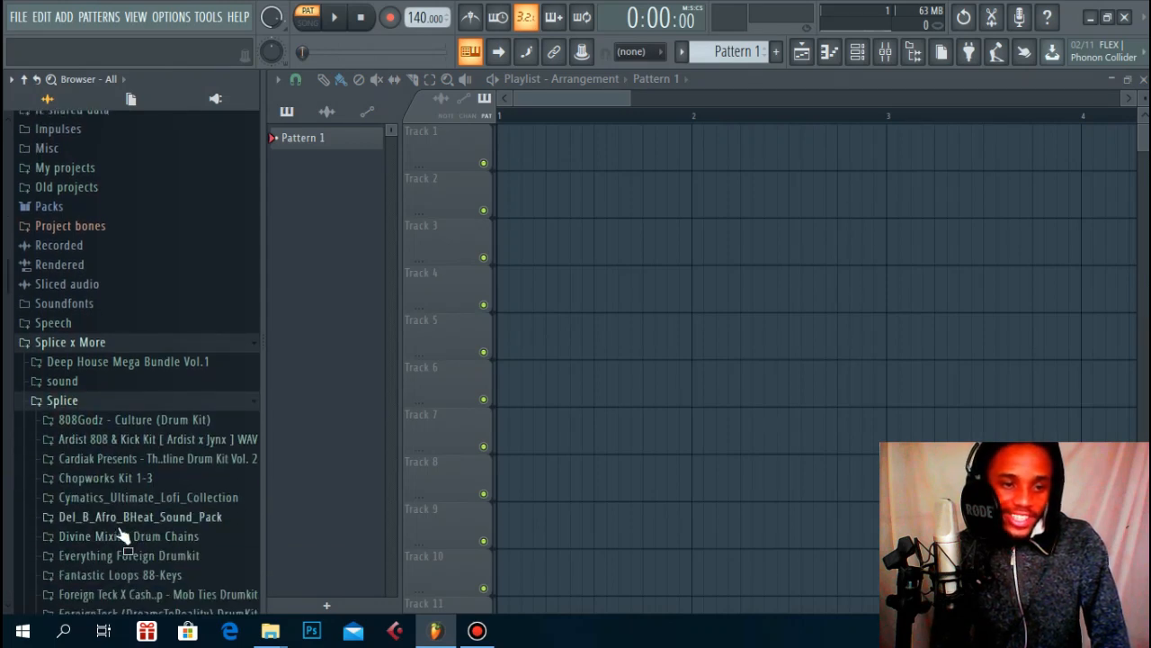
{"action": "scroll", "scroll_direction": "down", "scroll_amount": 3}
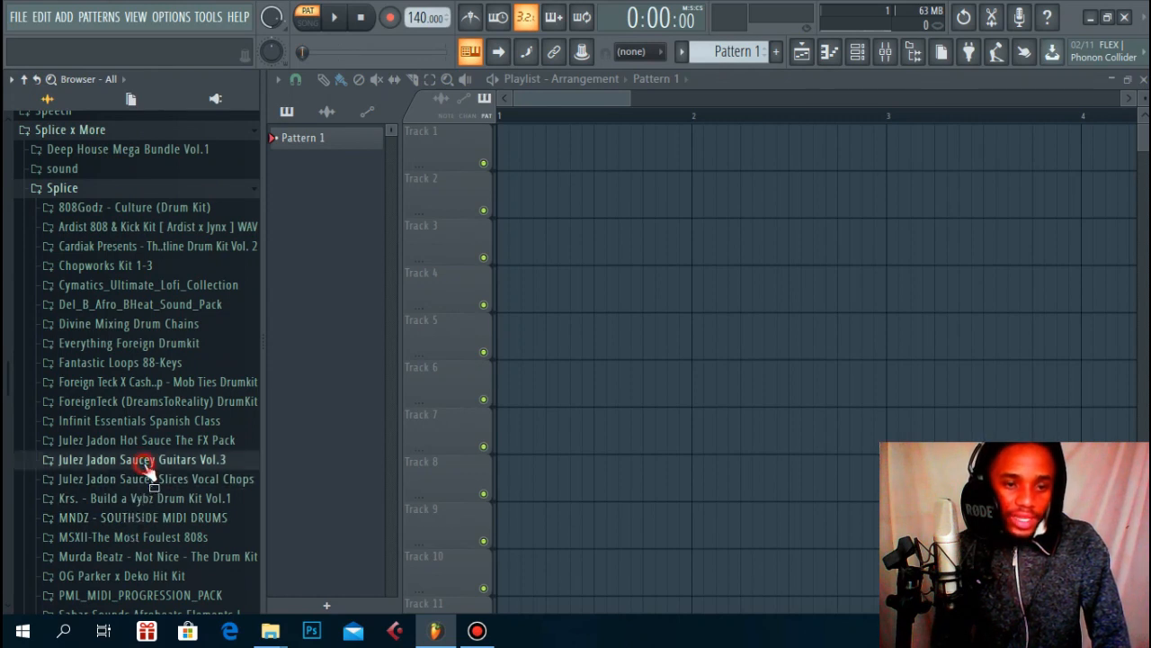
{"action": "left_click", "coordinate": [141, 458]}
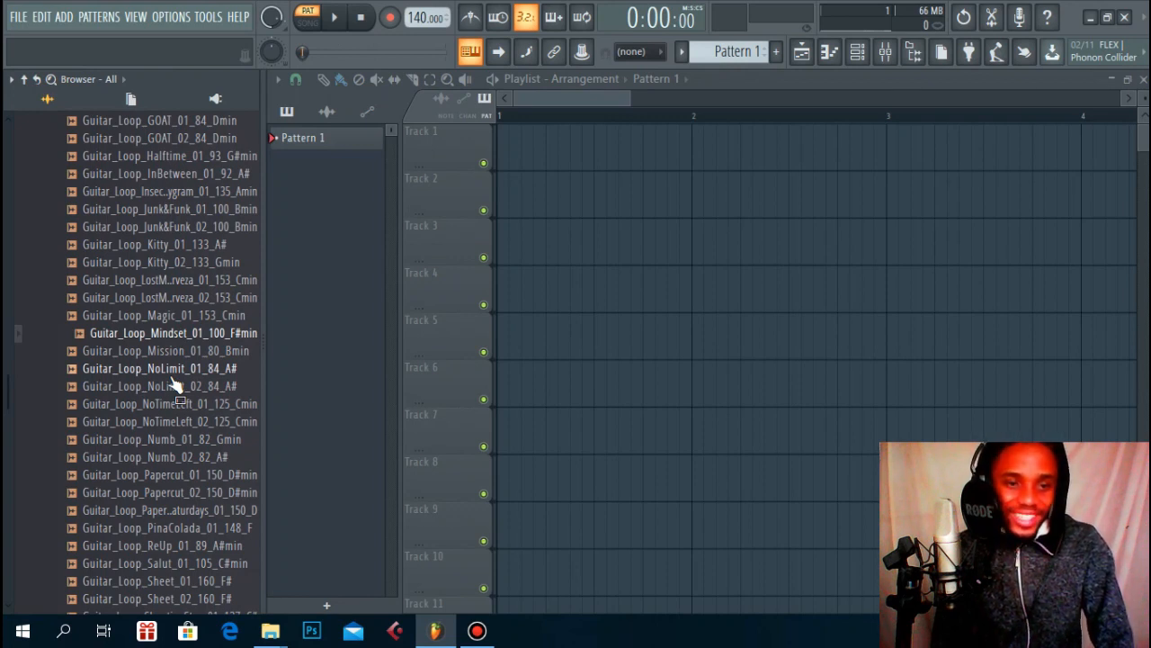
- Preview Guitar_Loop_NoLimit_01_84_A# and drag it onto Track 1 of the Playlist
{"action": "left_click", "coordinate": [159, 368]}
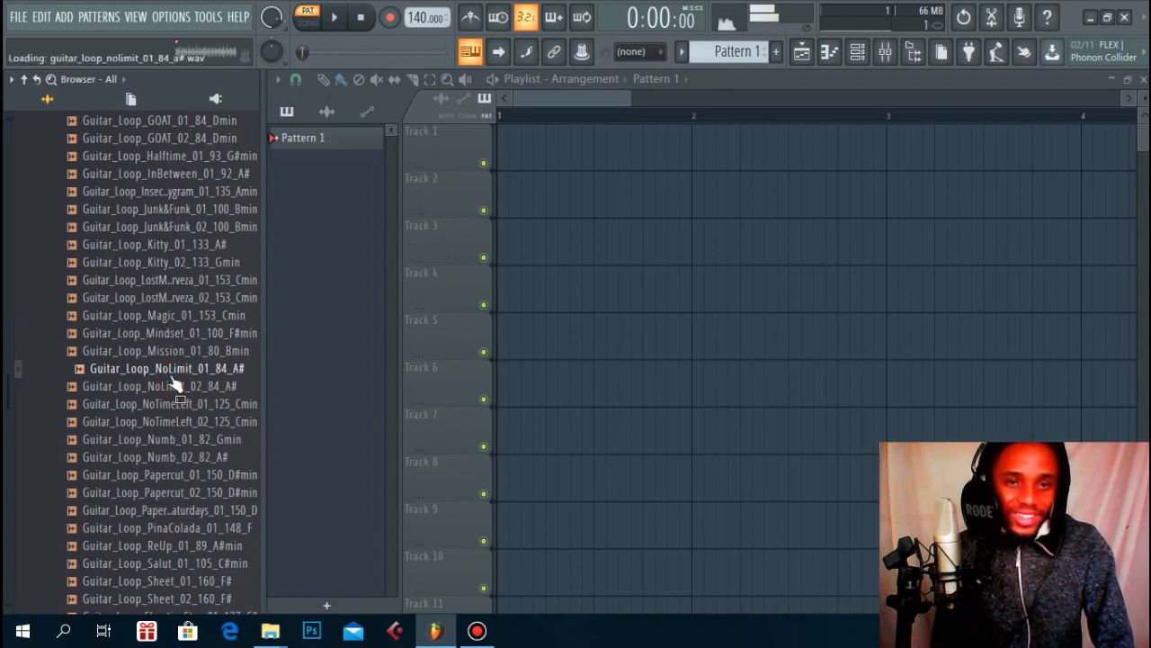
{"action": "left_click_drag", "start_coordinate": [167, 368], "coordinate": [539, 180]}
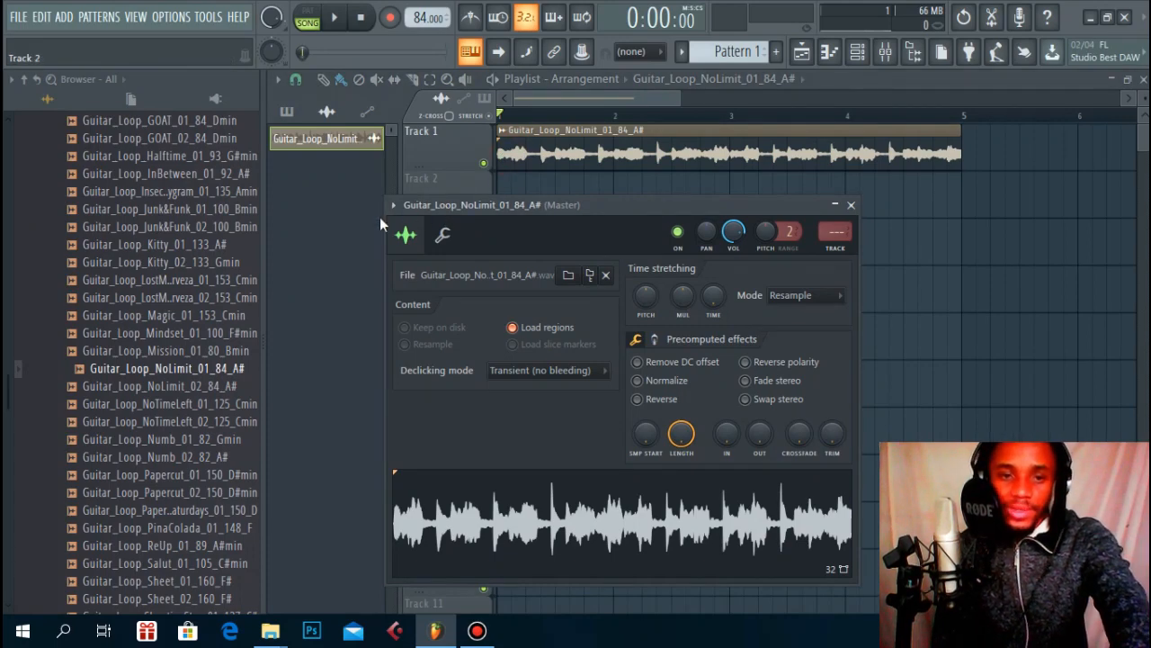
- Route the NoLimit loop channel to a free mixer track and open Slot 1's plugin list
{"action": "left_click", "coordinate": [392, 205]}
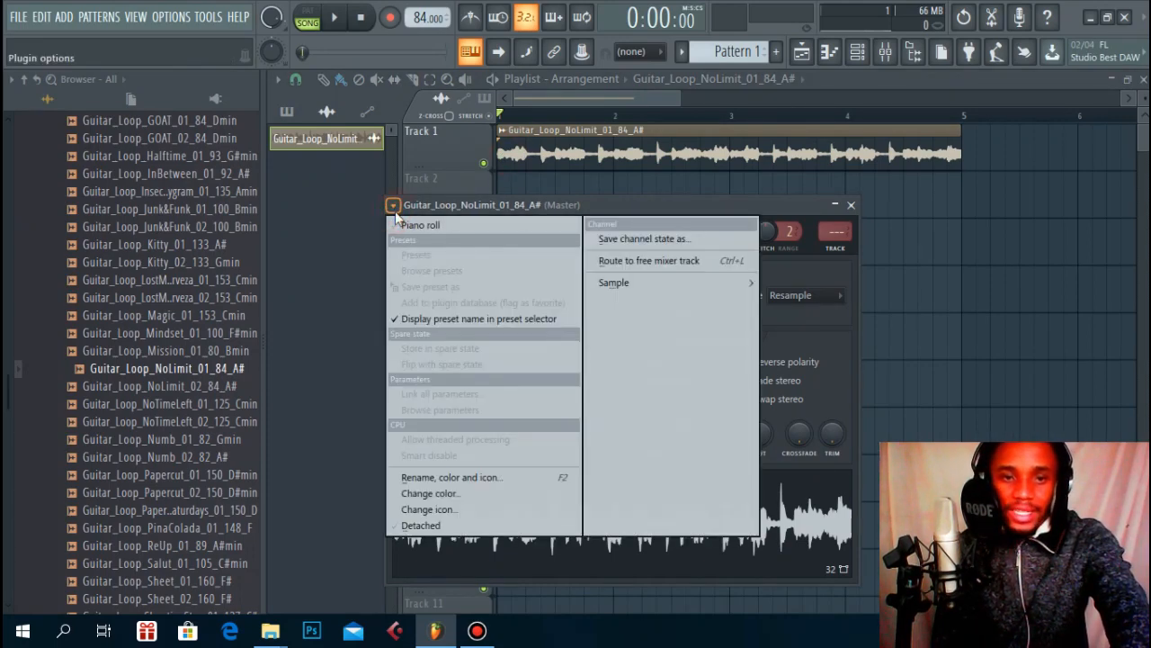
{"action": "mouse_move", "coordinate": [649, 260]}
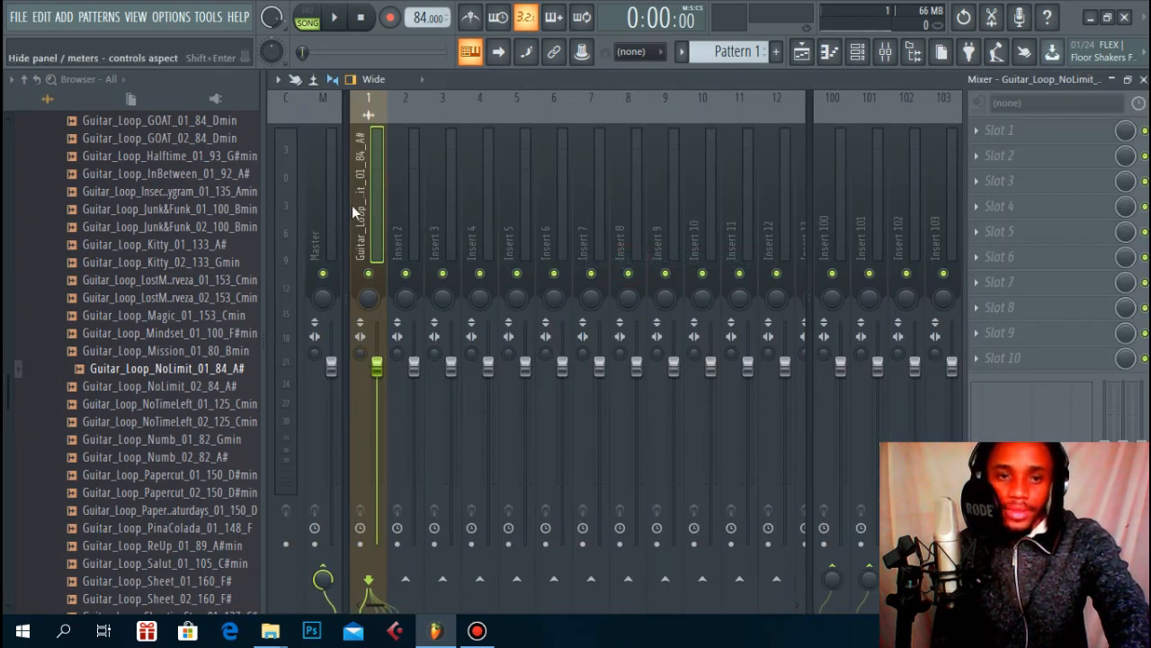
{"action": "mouse_move", "coordinate": [1007, 131]}
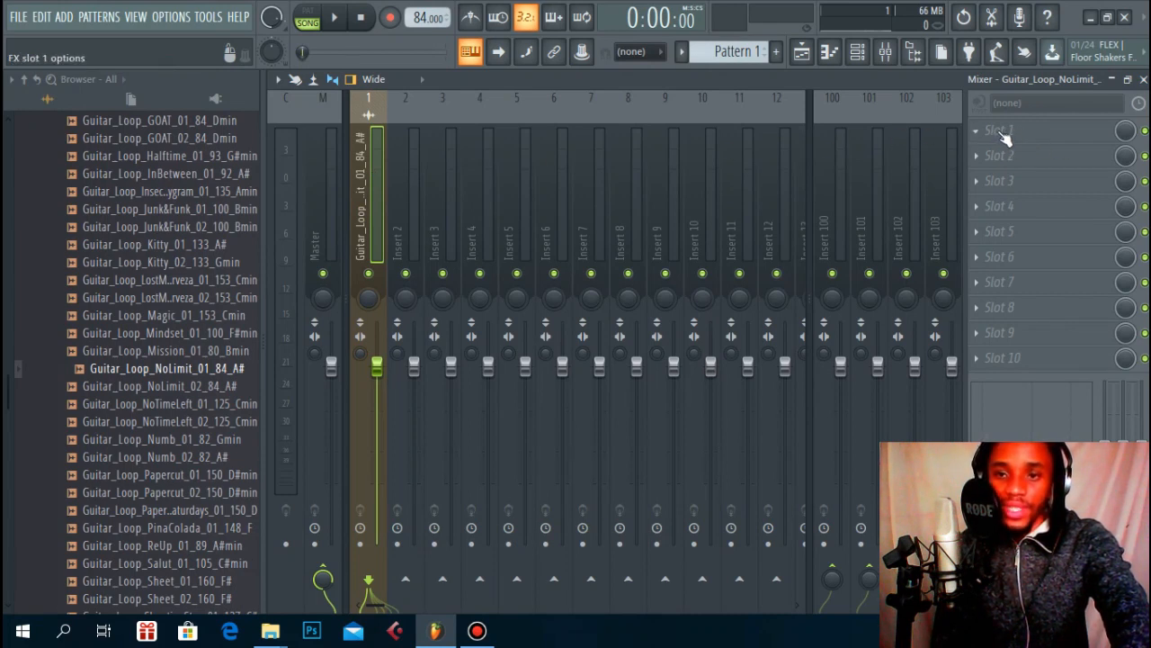
{"action": "left_click", "coordinate": [999, 130]}
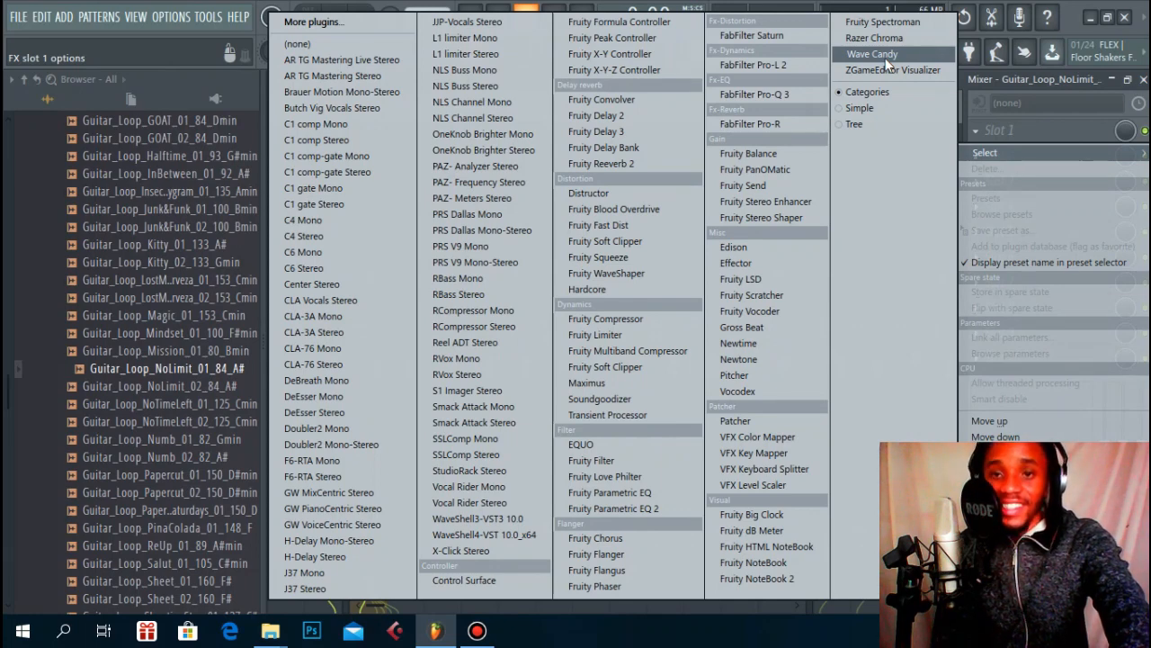
- Load Wave Candy into the NoLimit loop's first mixer slot
{"action": "left_click", "coordinate": [870, 54]}
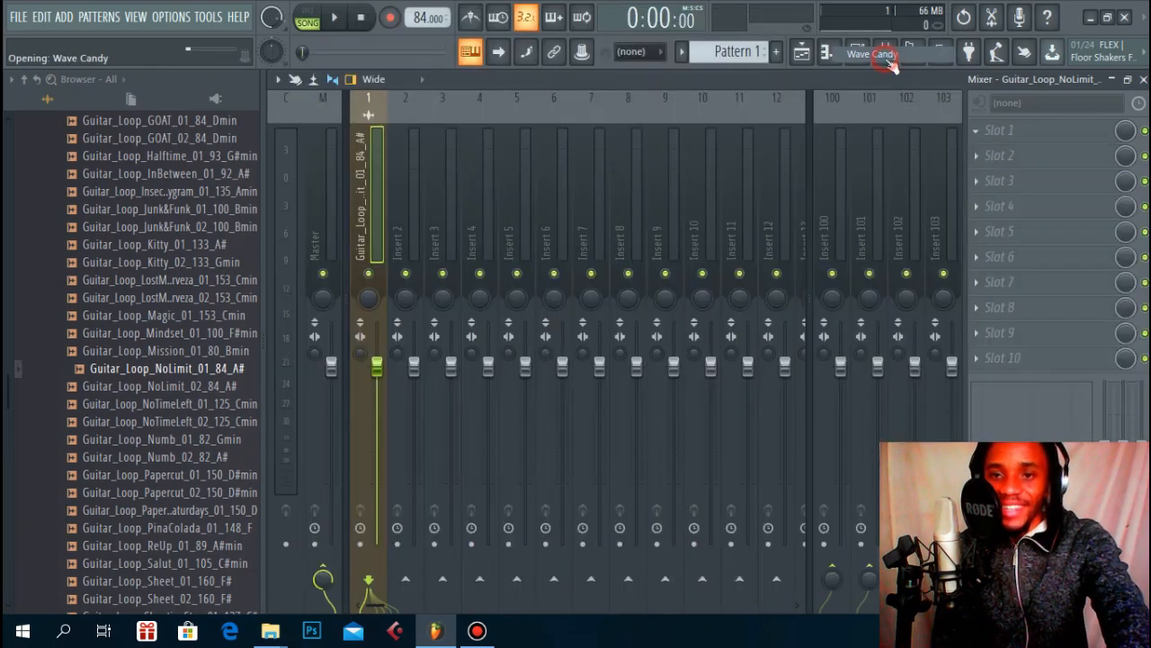
{"action": "left_click", "coordinate": [885, 54]}
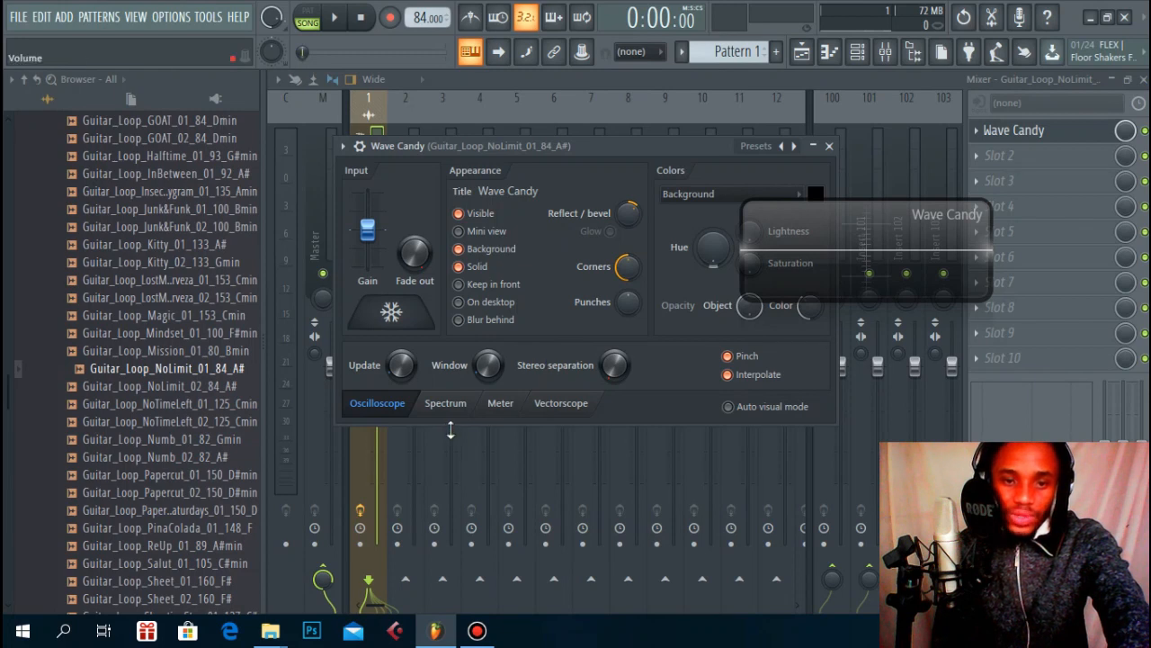
- Put Wave Candy in Spectrum mode with Max res set to 2048 bands
{"action": "left_click", "coordinate": [444, 403]}
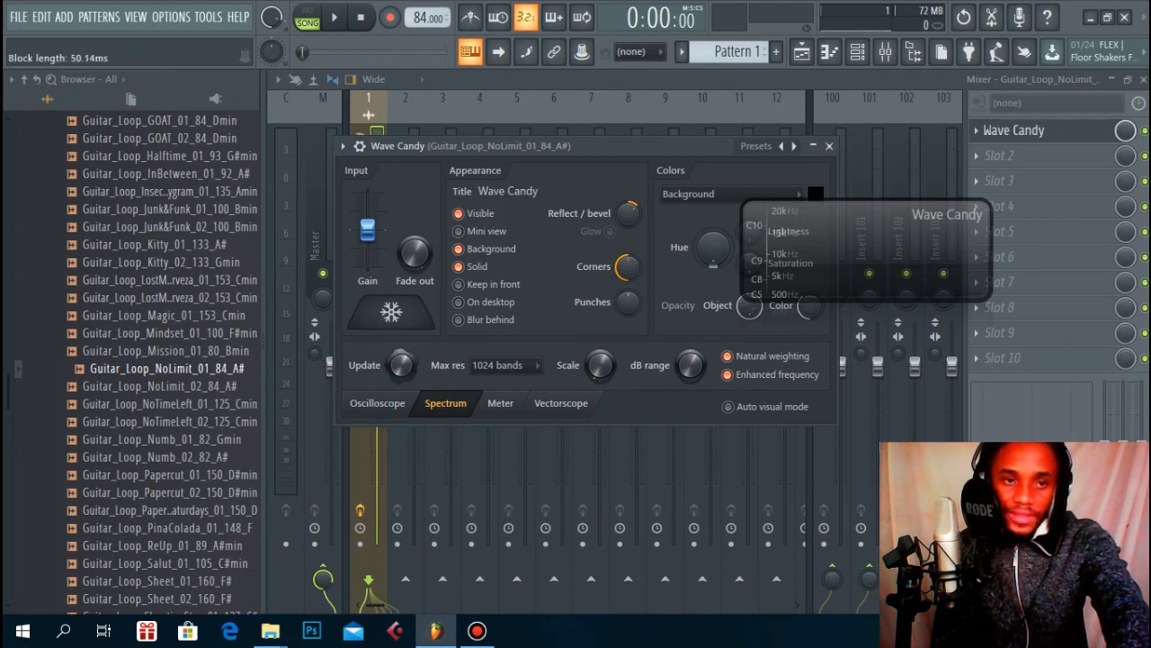
{"action": "mouse_move", "coordinate": [454, 377]}
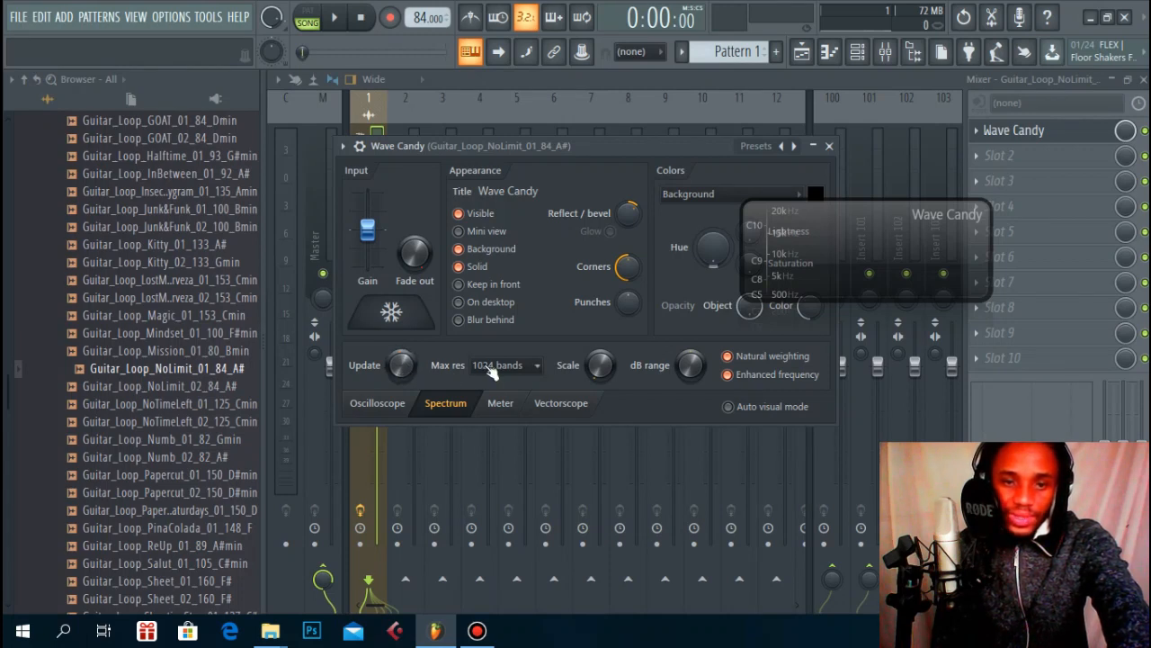
{"action": "left_click", "coordinate": [504, 364]}
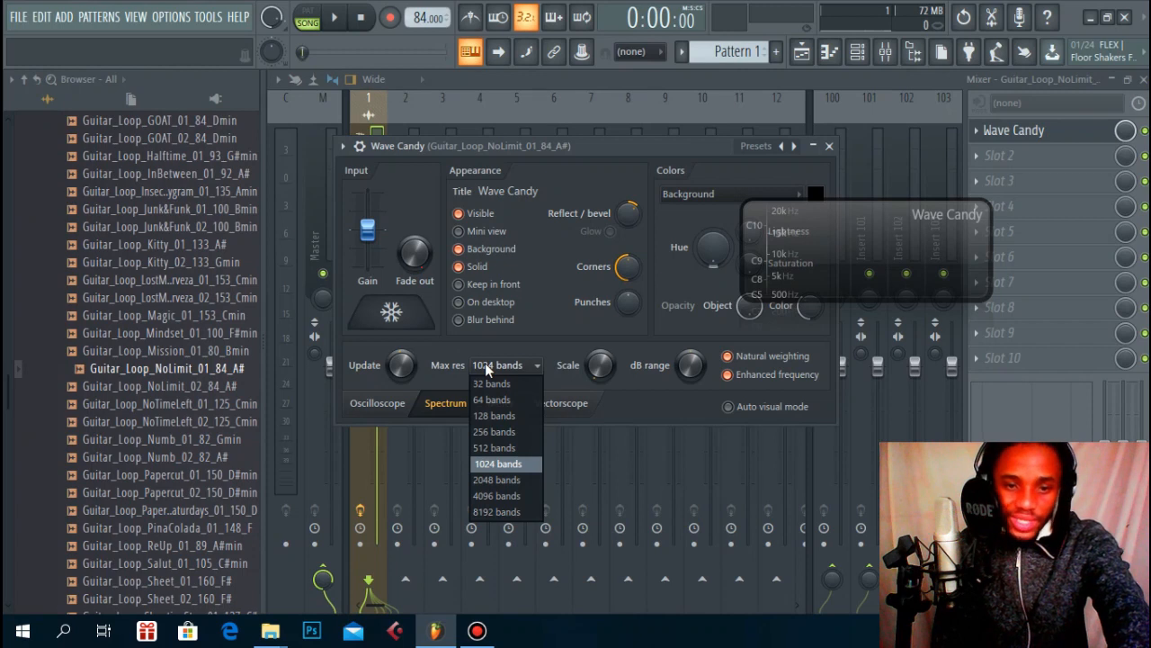
{"action": "mouse_move", "coordinate": [496, 479]}
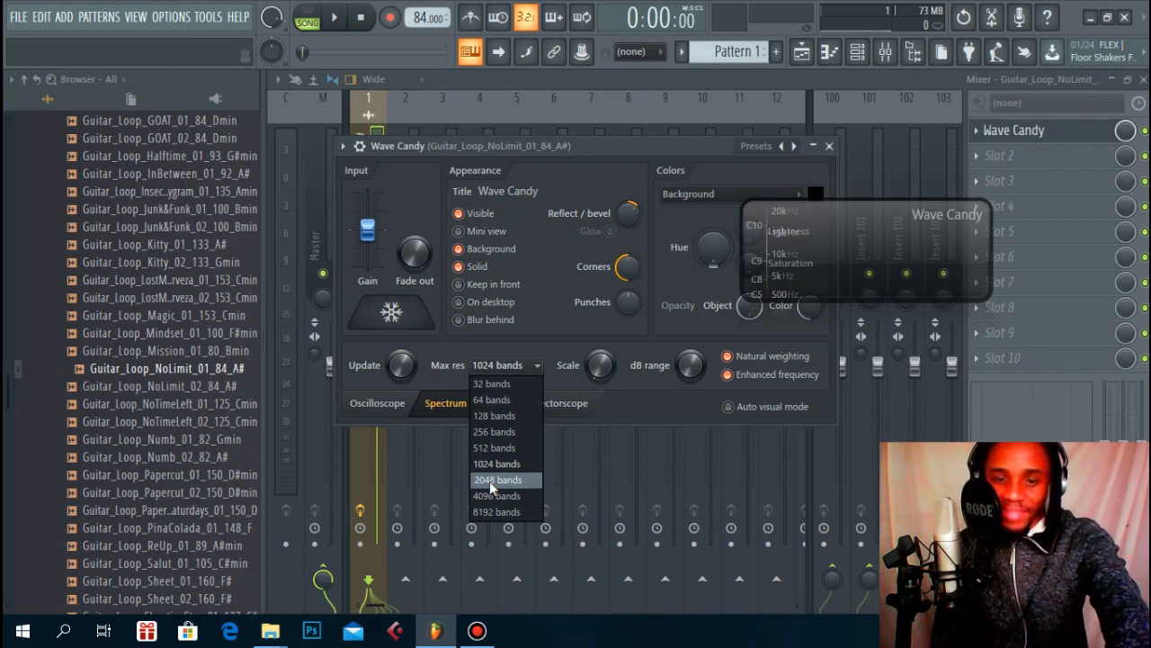
{"action": "left_click", "coordinate": [496, 479]}
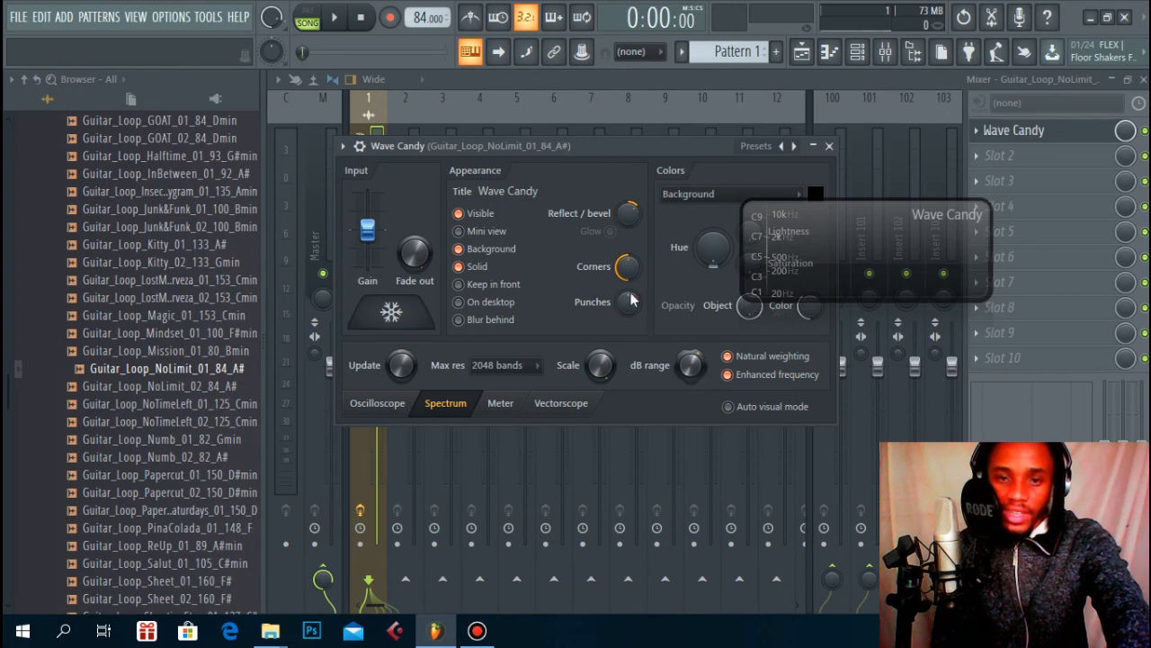
{"action": "mouse_move", "coordinate": [657, 330]}
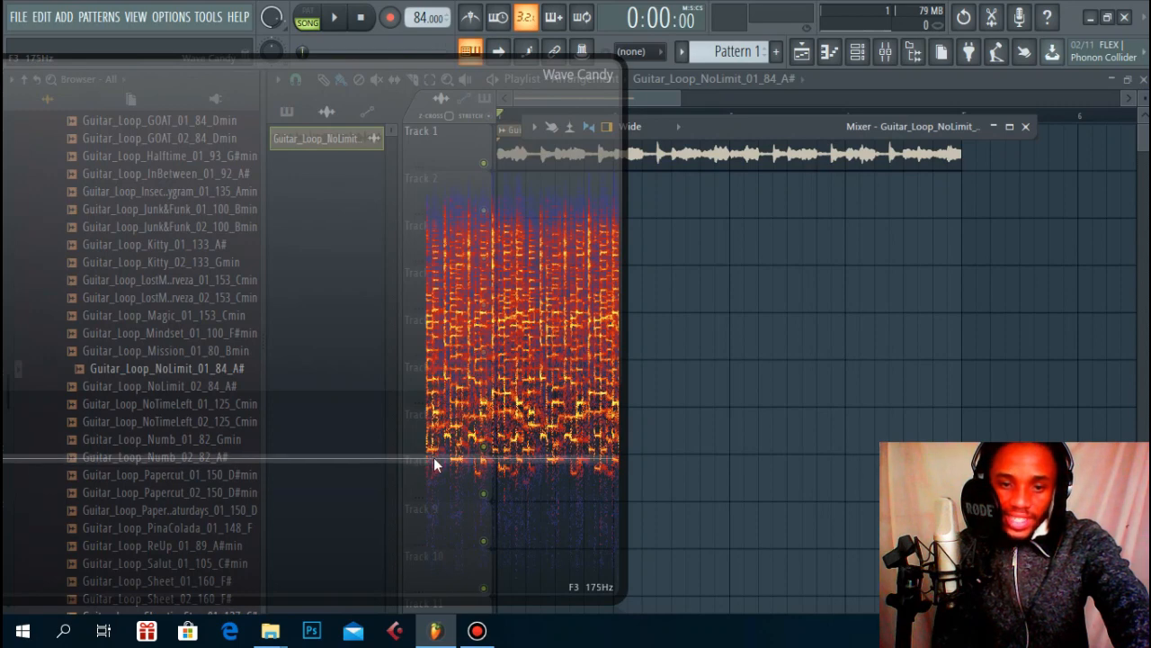
{"action": "mouse_move", "coordinate": [441, 441]}
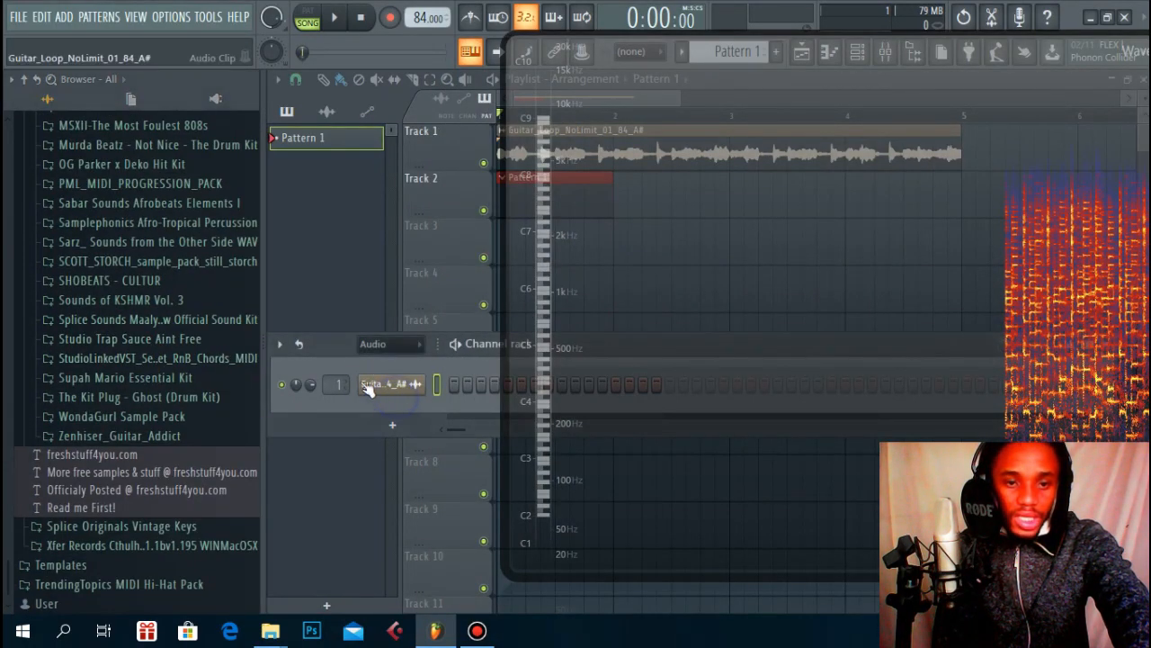
- Load let_me_blow_your_mind_G# from SCOTT_STORCH tonal > bass into the channel rack
{"action": "left_click", "coordinate": [158, 261]}
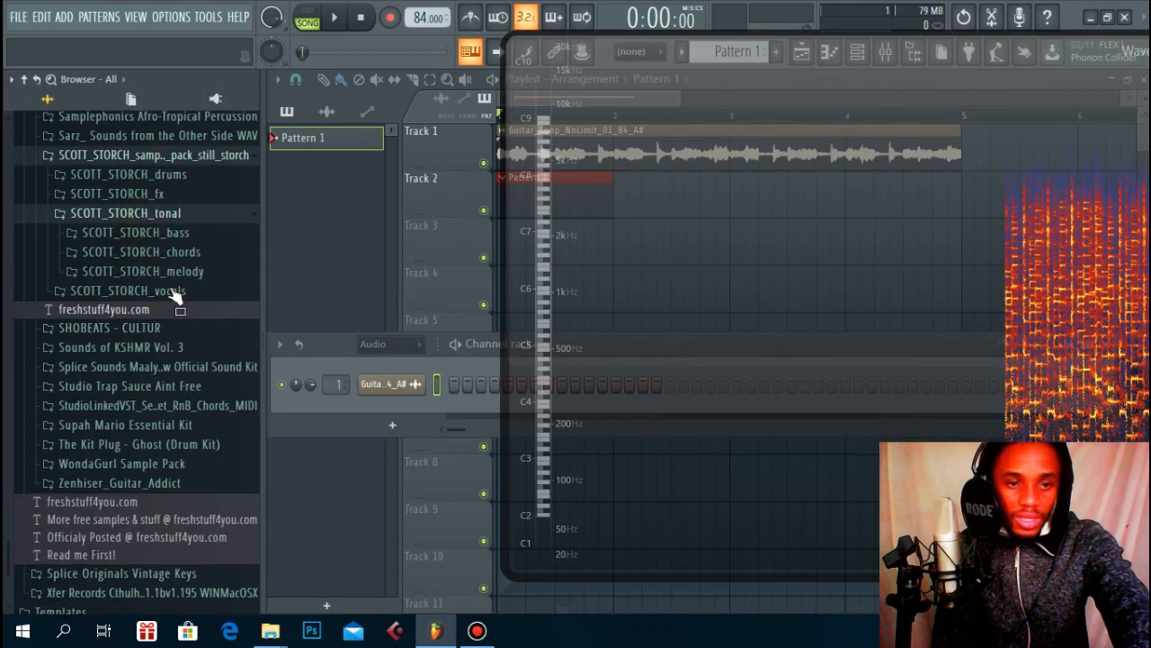
{"action": "left_click", "coordinate": [135, 232]}
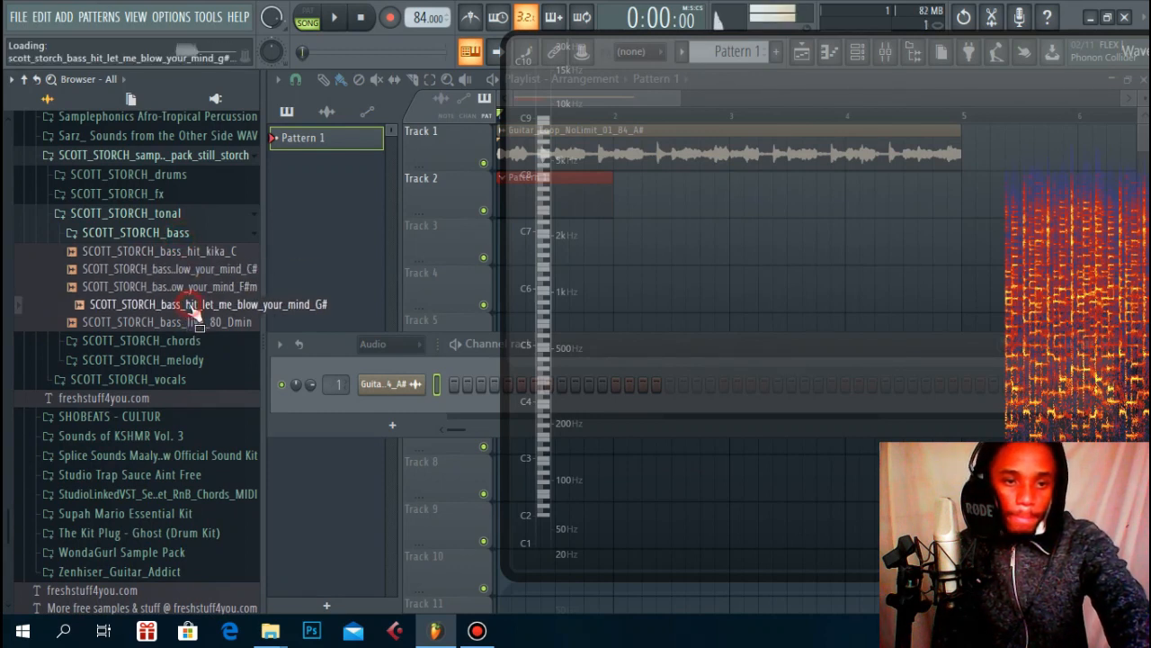
{"action": "double_click", "coordinate": [209, 304]}
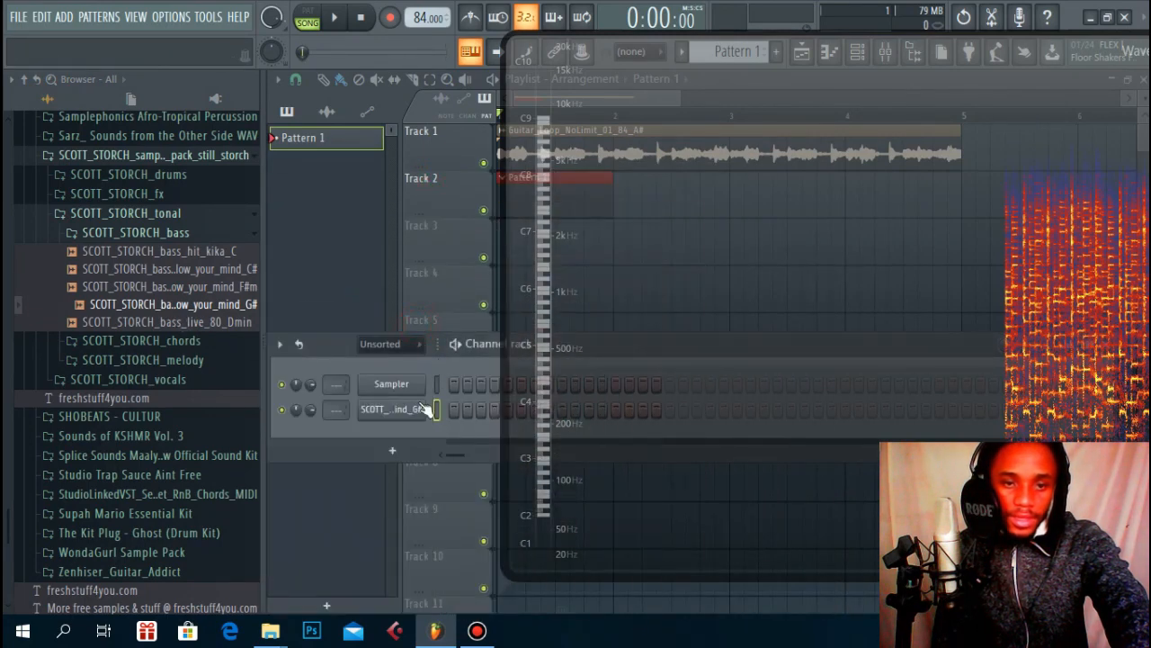
- Open the bass channel's piano roll and draw notes G4, A#4 and F4
{"action": "right_click", "coordinate": [395, 409]}
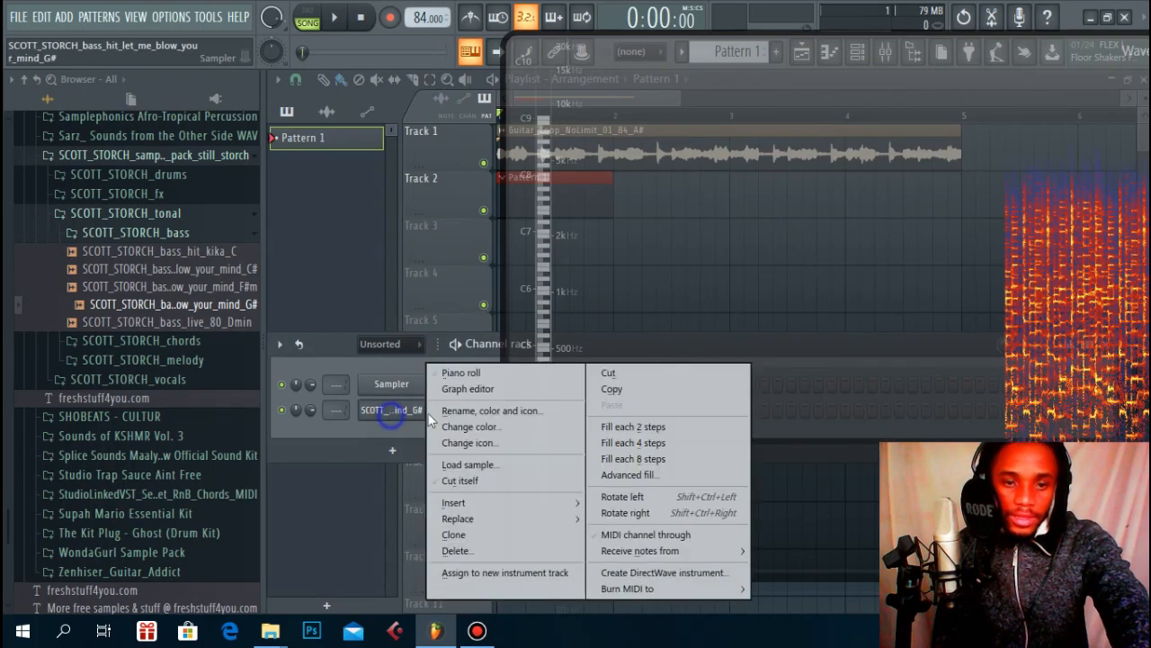
{"action": "left_click", "coordinate": [461, 372]}
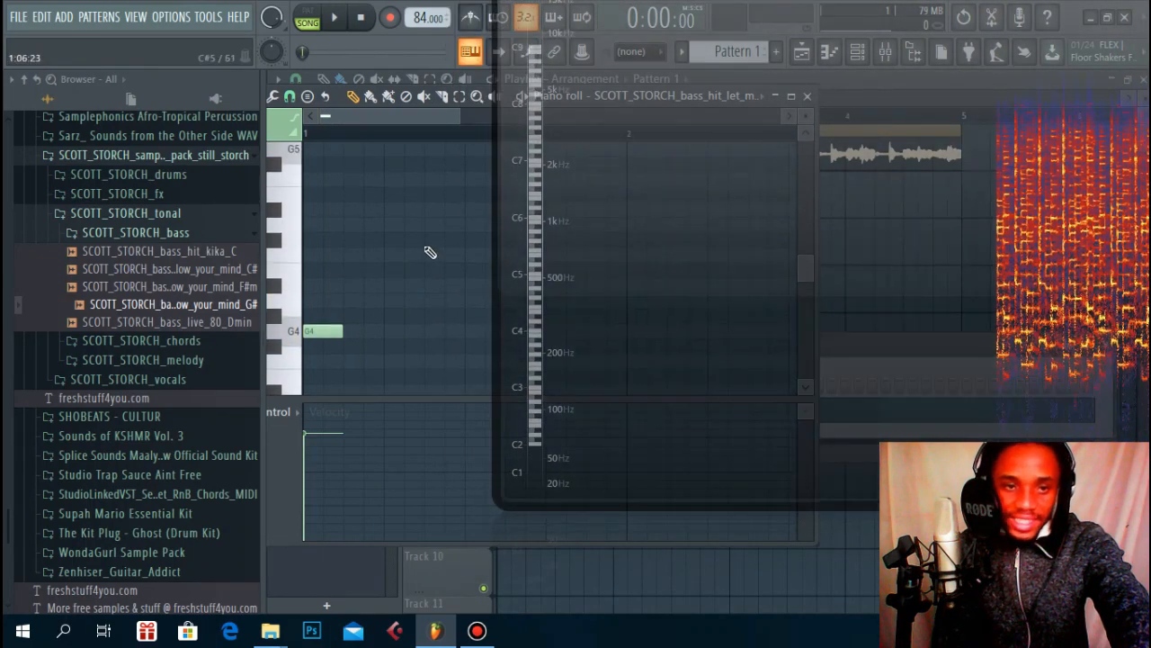
{"action": "left_click", "coordinate": [334, 16]}
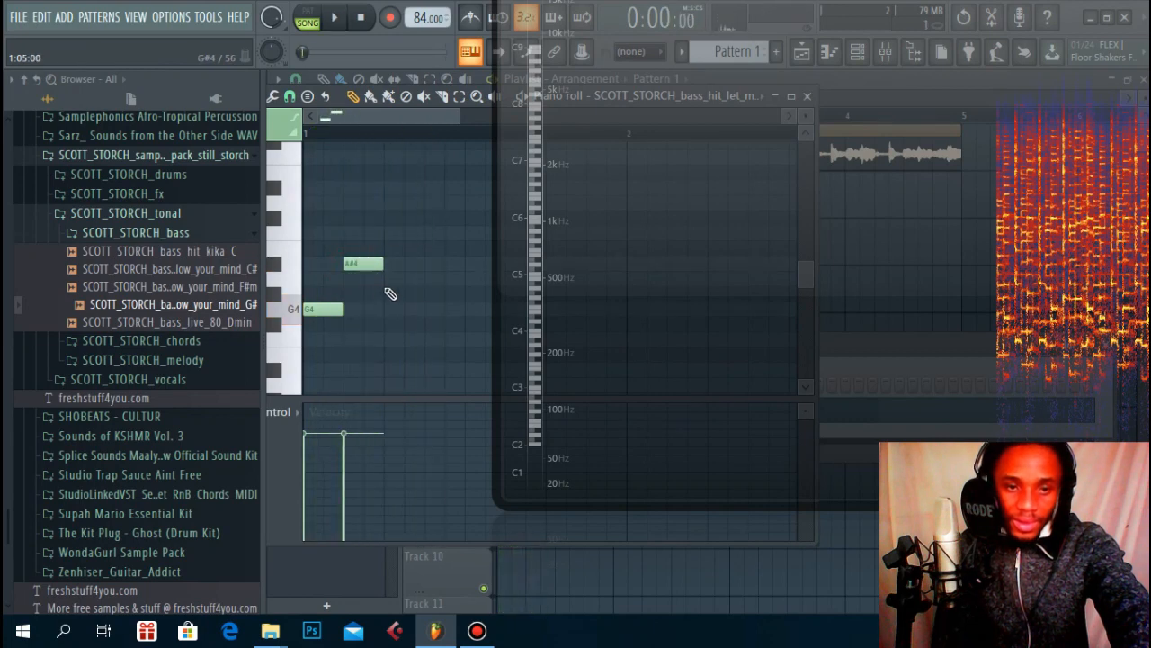
{"action": "left_click", "coordinate": [333, 17]}
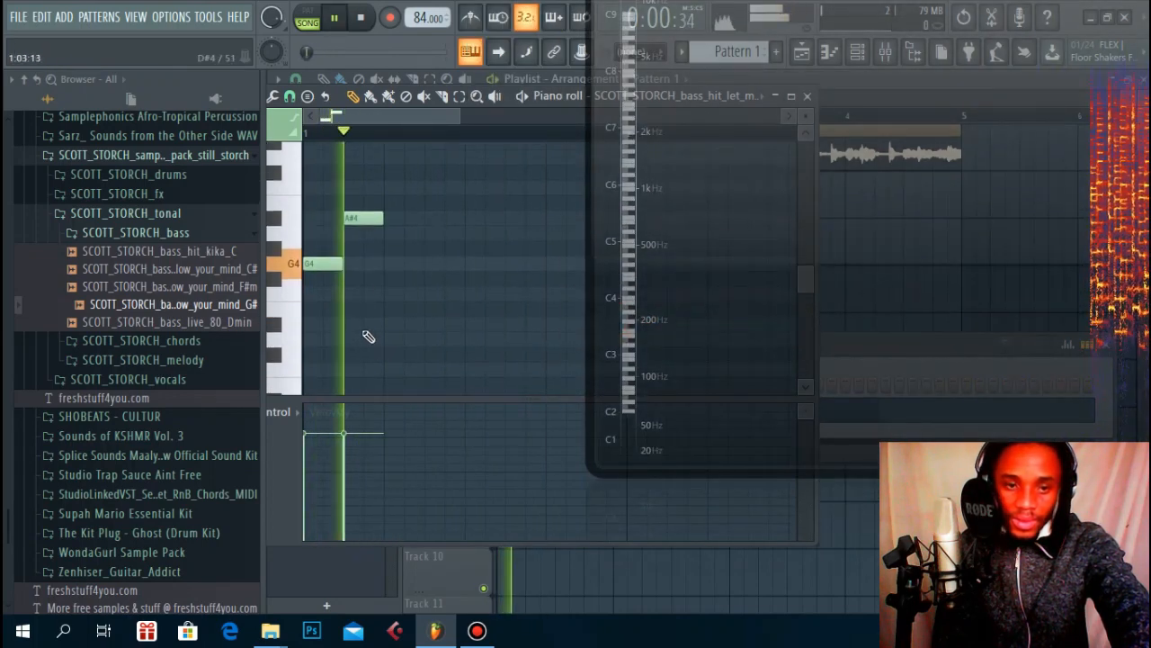
{"action": "left_click", "coordinate": [402, 294]}
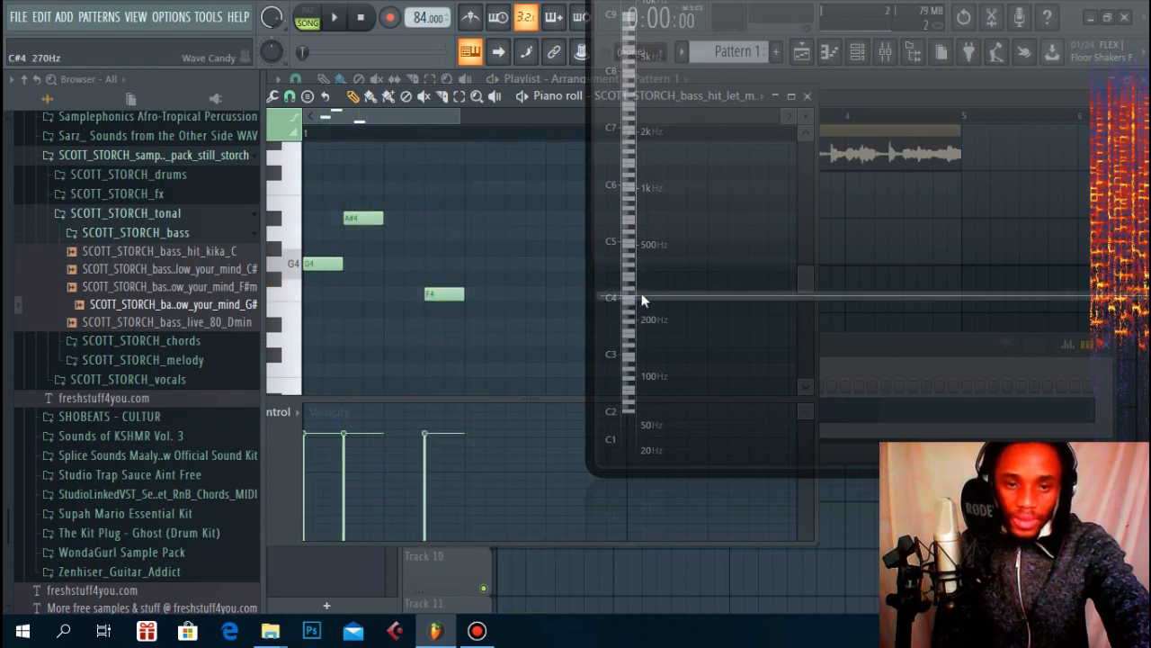
- Close the bass channel's piano roll to return to the Playlist
{"action": "left_click", "coordinate": [333, 17]}
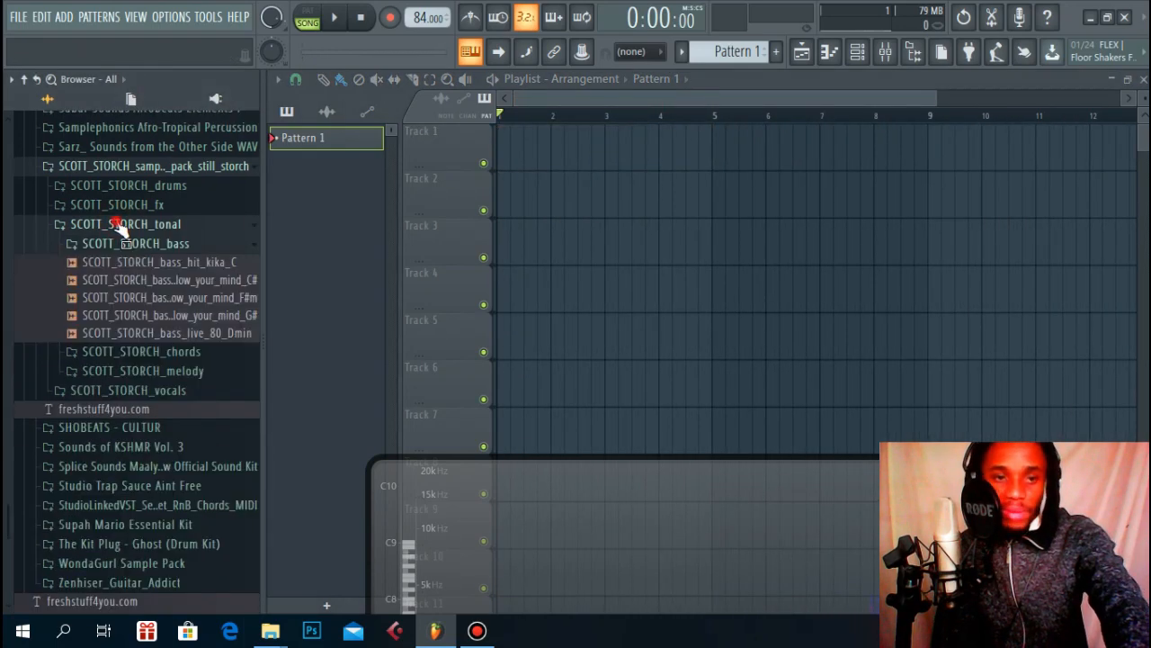
- Drag flute_melo_100_Cm from SCOTT_STORCH_melody onto Track 1 and close its clip settings
{"action": "left_click", "coordinate": [125, 223]}
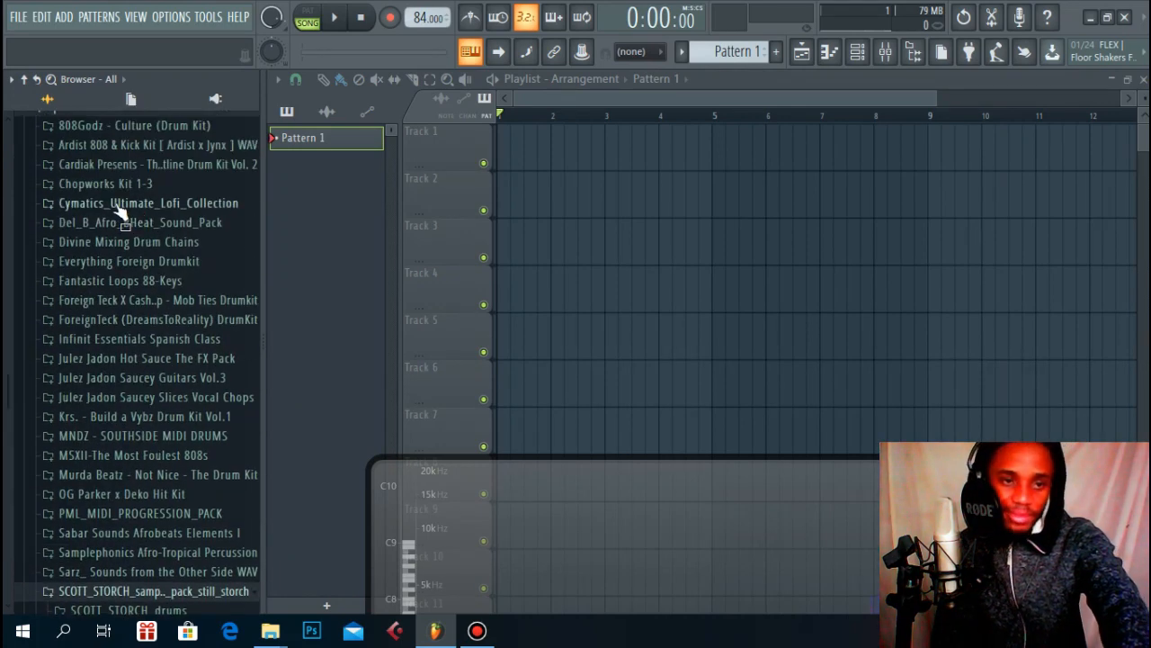
{"action": "scroll", "scroll_direction": "down", "scroll_amount": 3}
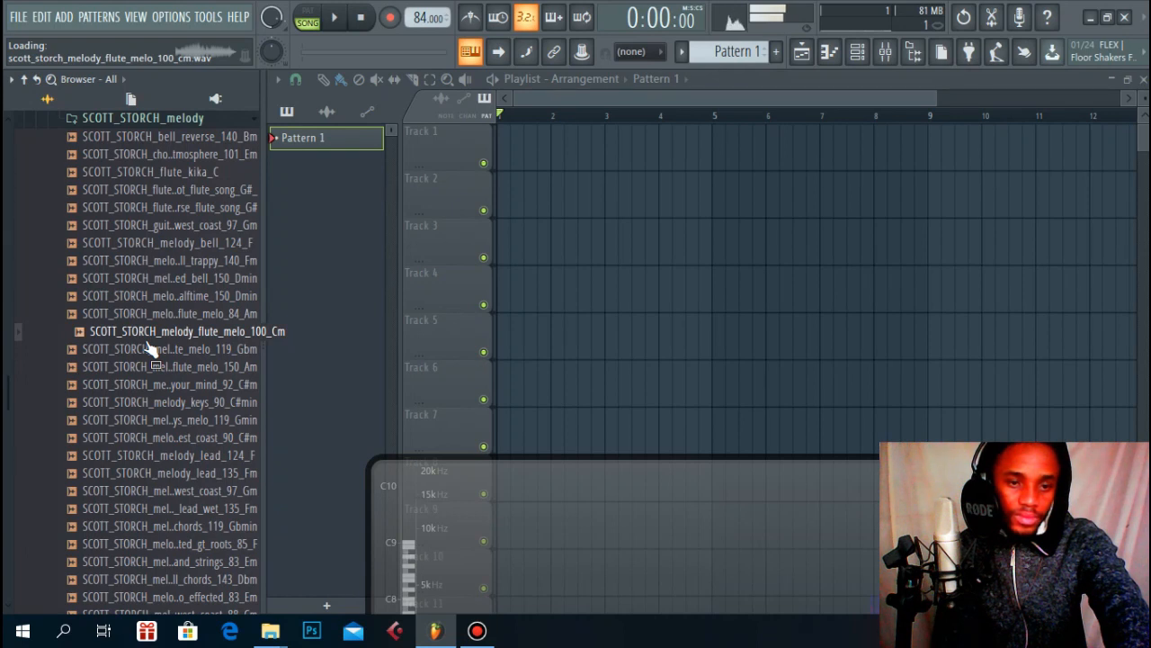
{"action": "left_click_drag", "start_coordinate": [186, 330], "coordinate": [522, 152]}
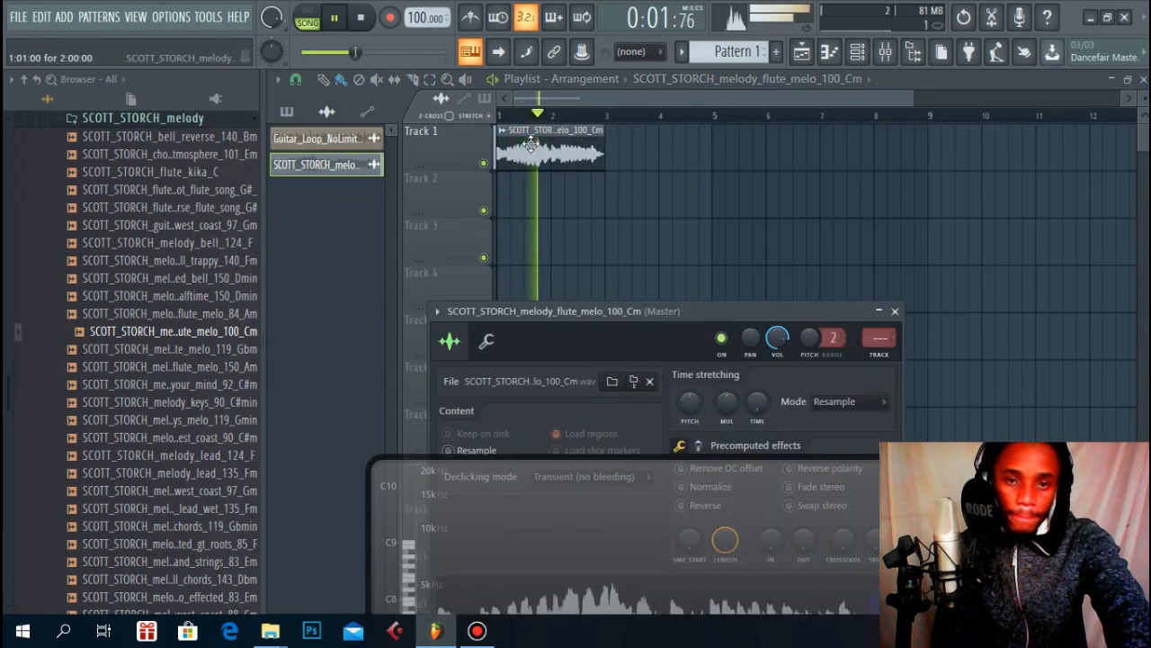
{"action": "left_click", "coordinate": [361, 17]}
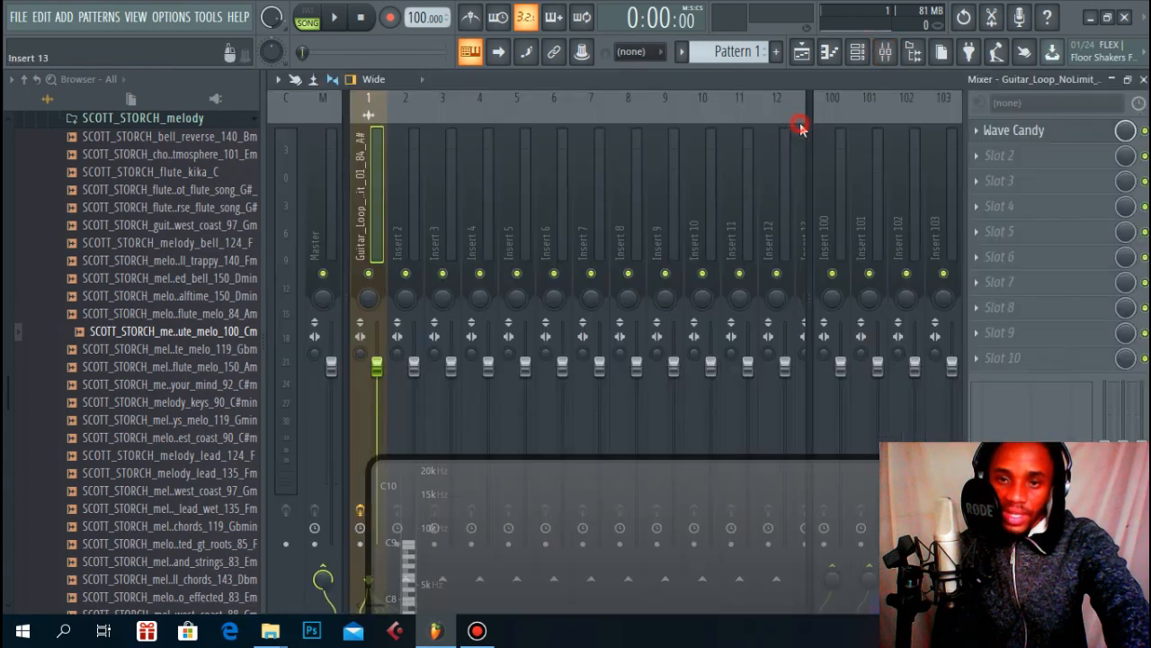
- Open Wave Candy's spectrum view and play the flute melody through it
{"action": "left_click", "coordinate": [1014, 130]}
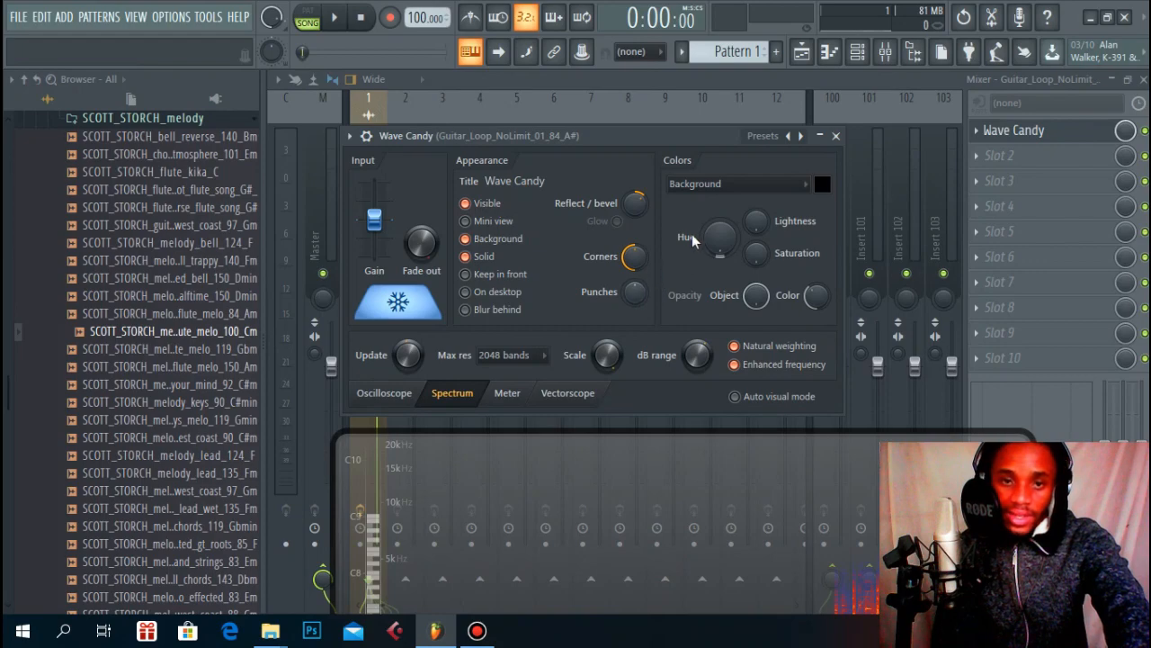
{"action": "mouse_move", "coordinate": [562, 495]}
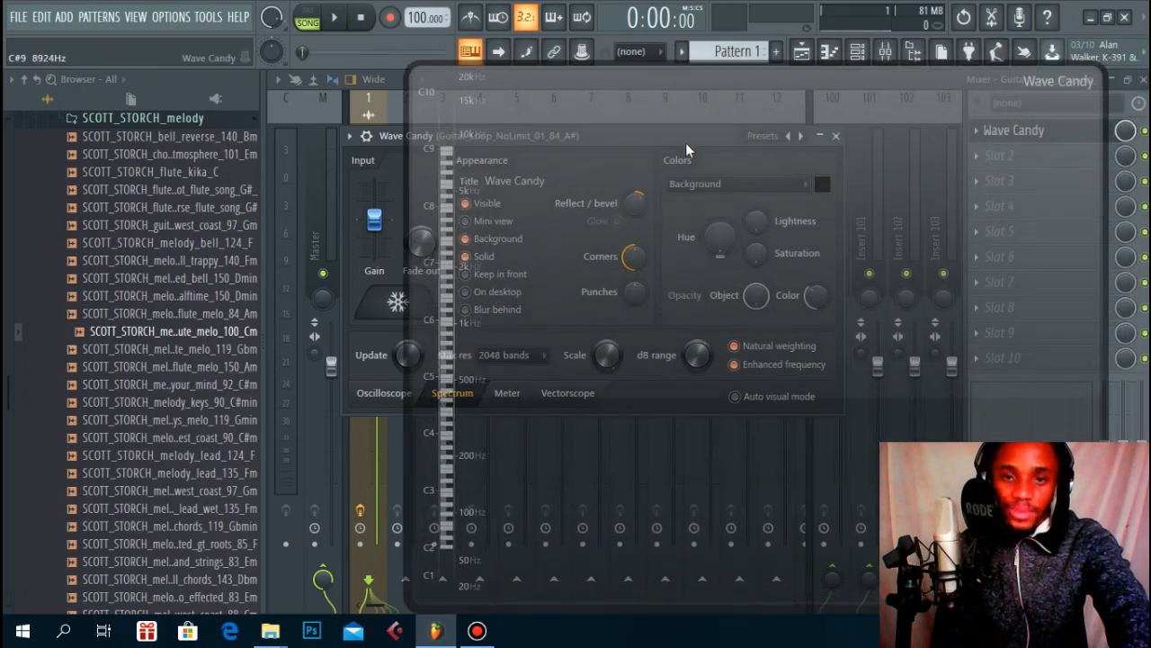
{"action": "left_click", "coordinate": [334, 17]}
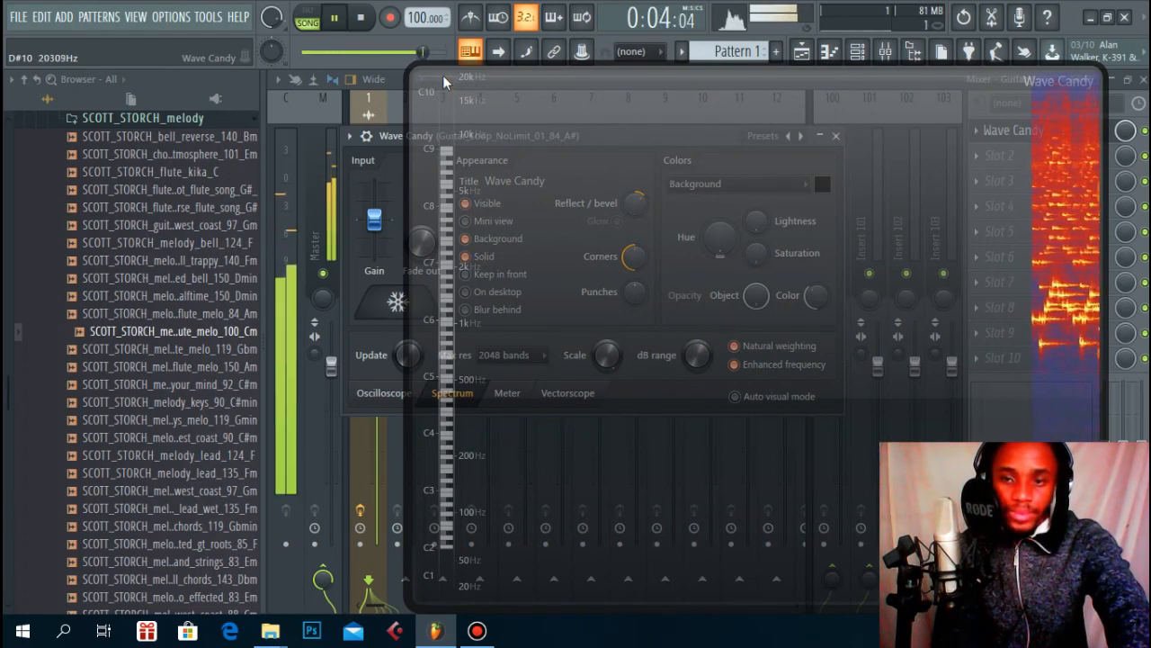
{"action": "left_click", "coordinate": [335, 17]}
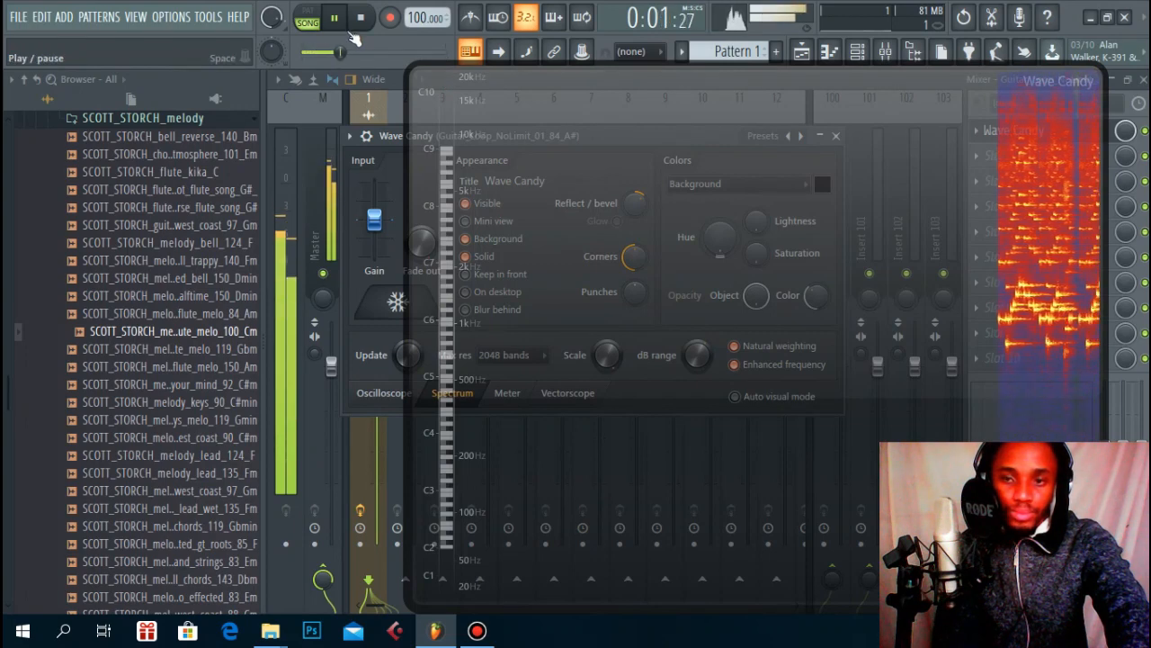